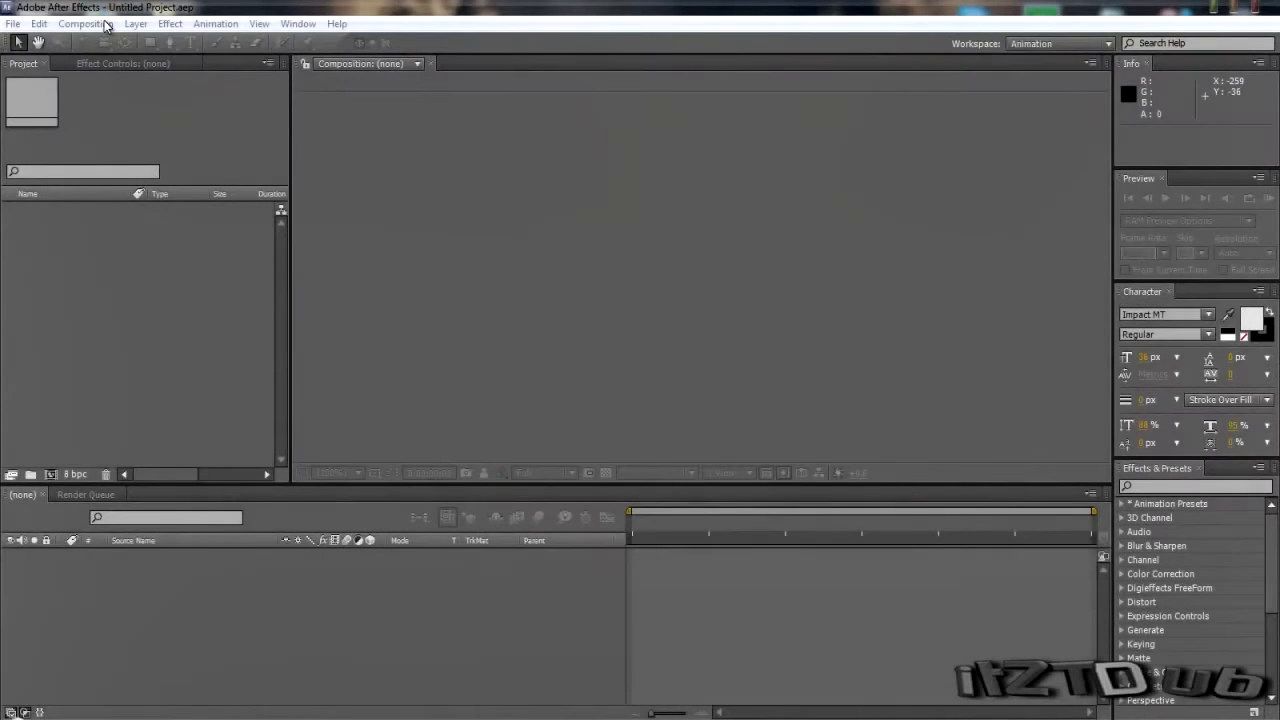
Create composition Comp 1 at 1280×720, 30 fps from the Composition menu.
left_click(84, 24)
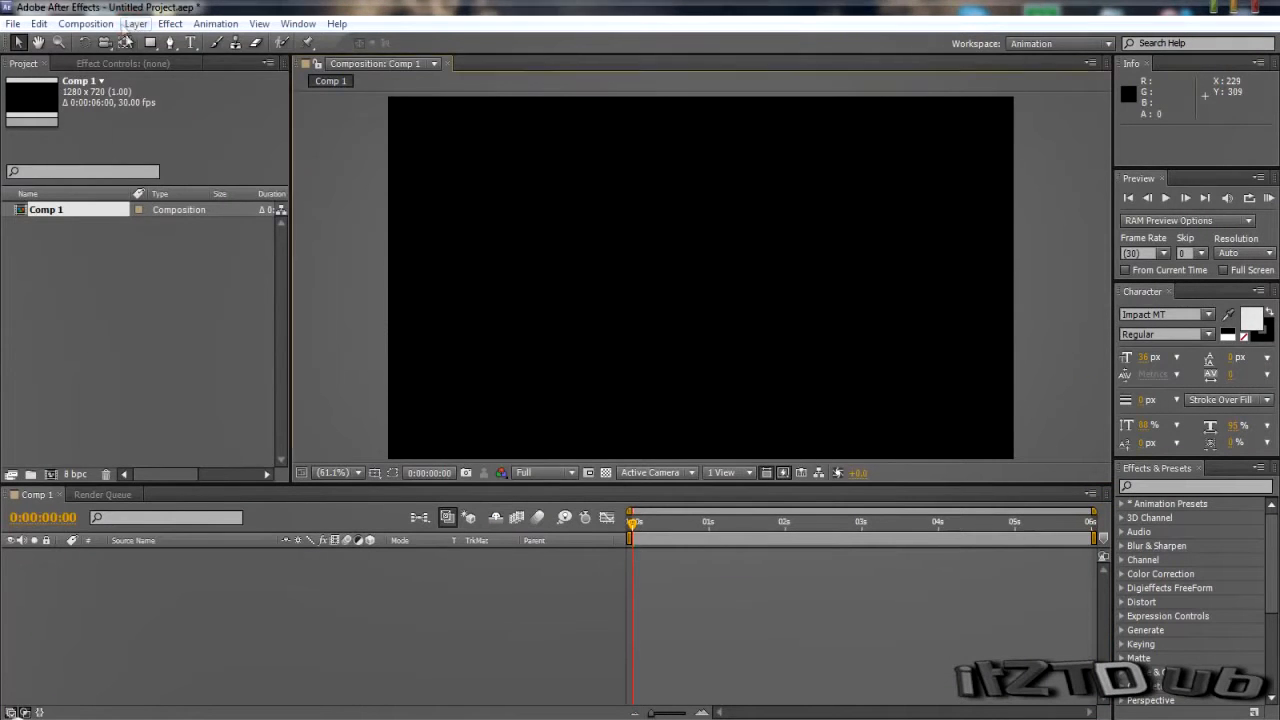
Add the SHOOTER, GAMING and .COM text layers in white Impact with the Type tool.
left_click(190, 42)
type(".COM")
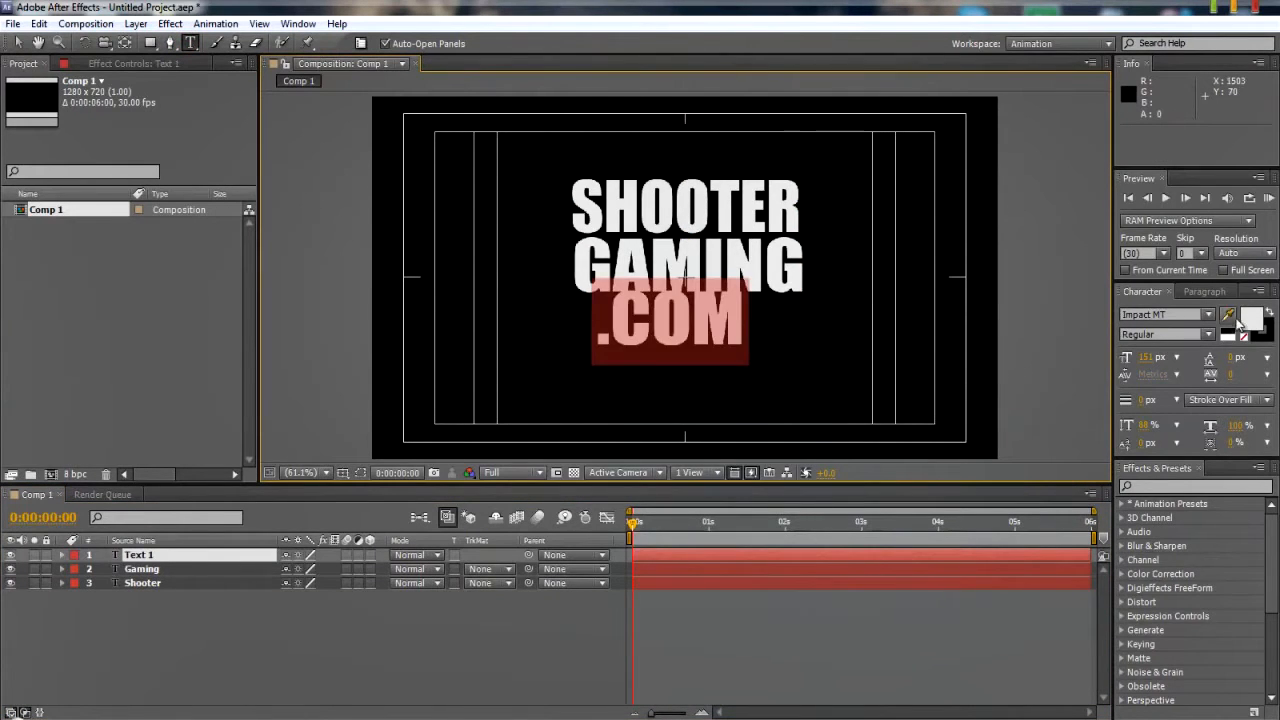
Colour the .COM text blue and reorder layers to Shooter, Gaming, .com.
left_click(1252, 328)
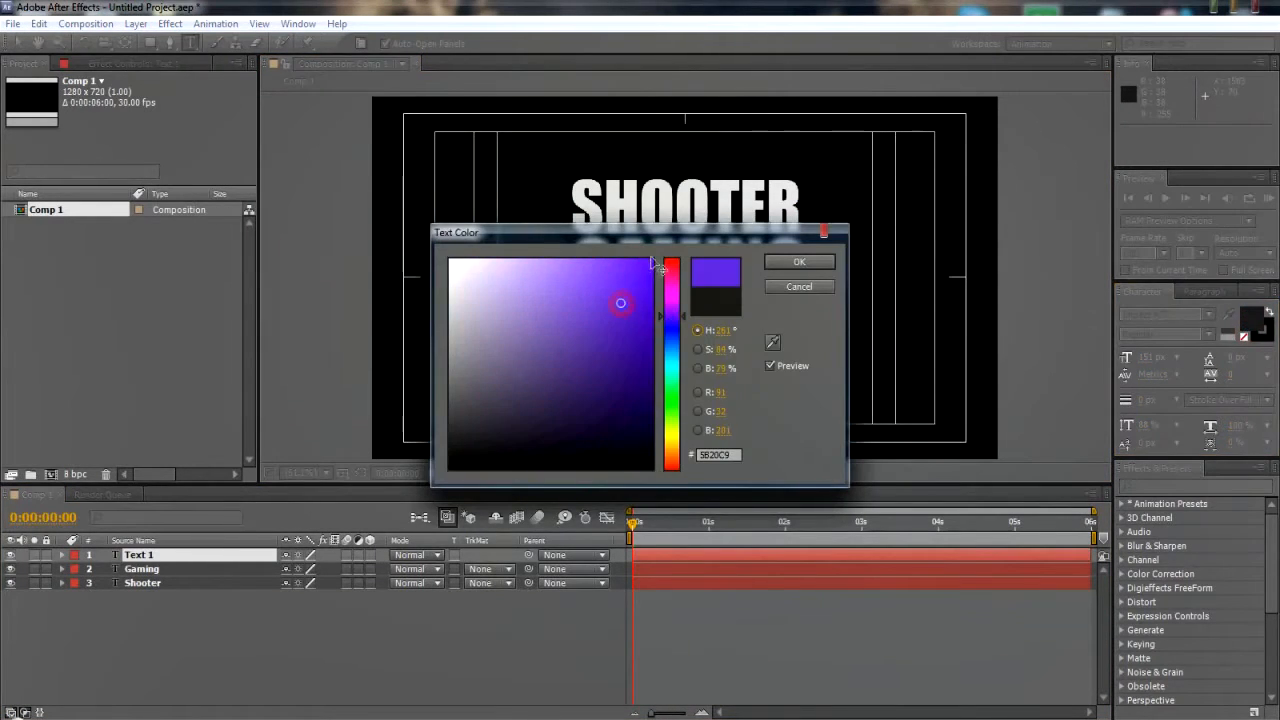
left_click(800, 260)
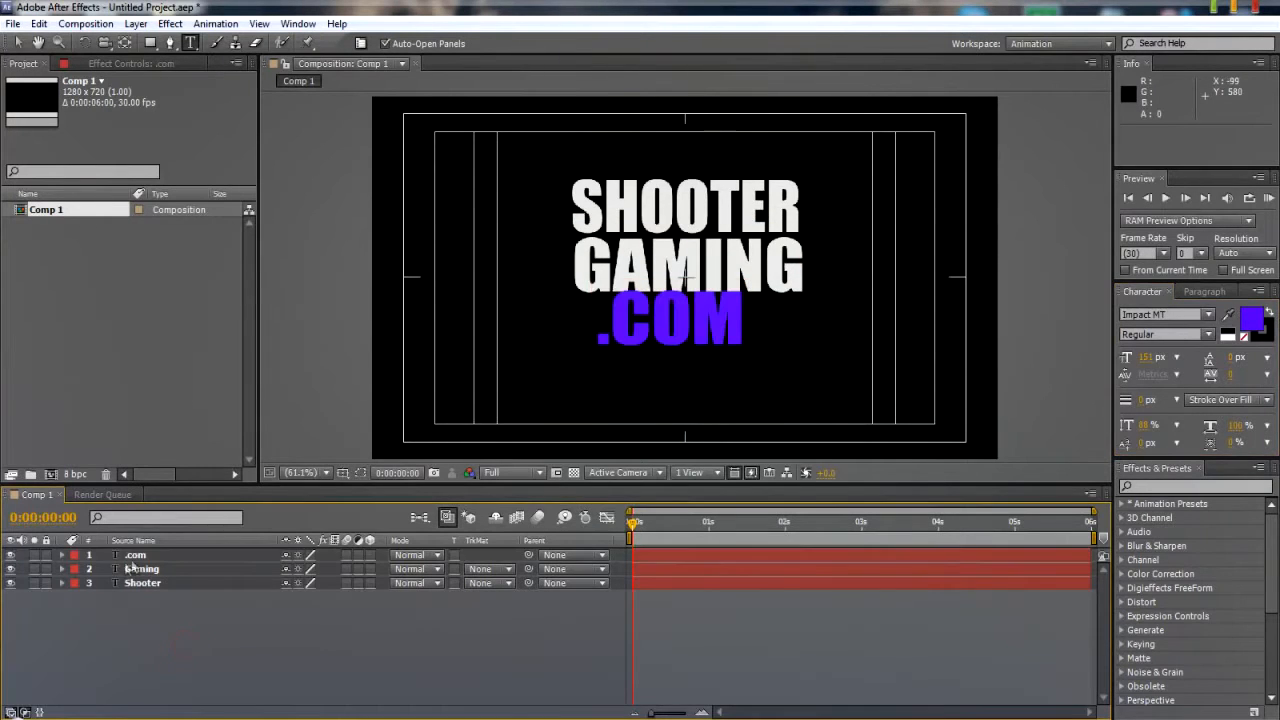
left_click(136, 556)
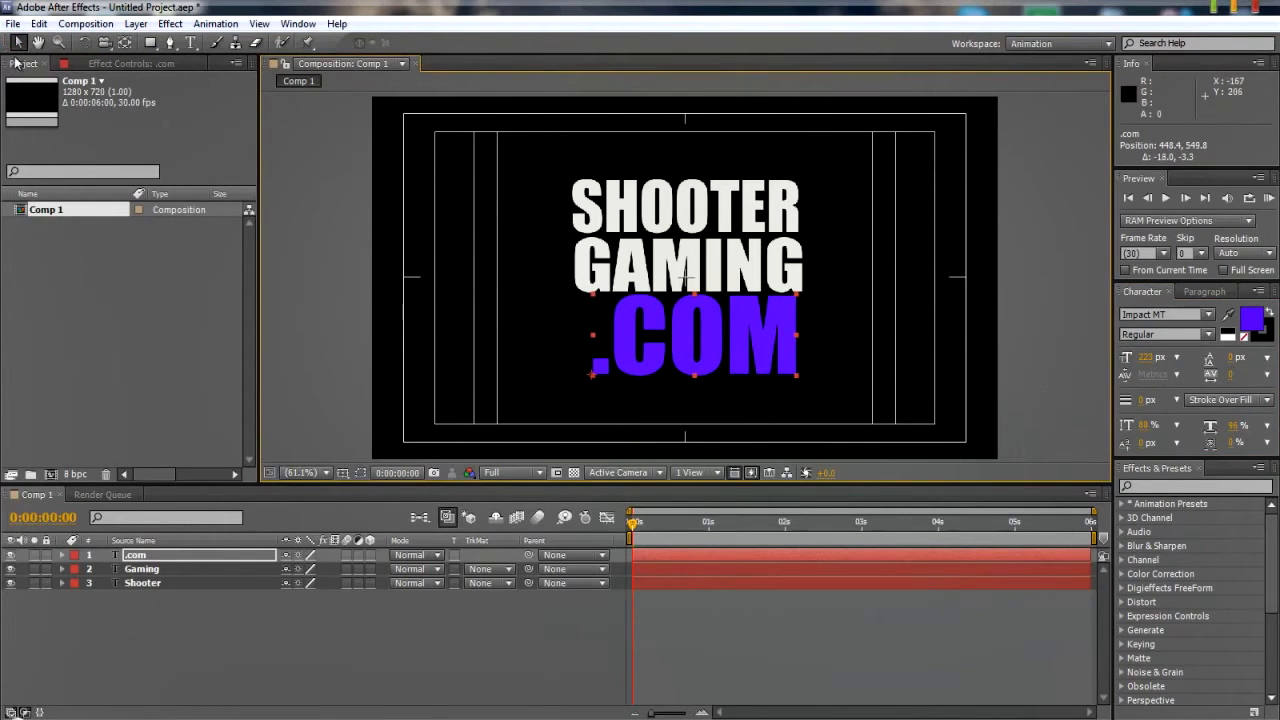
left_click(142, 568)
type("180")
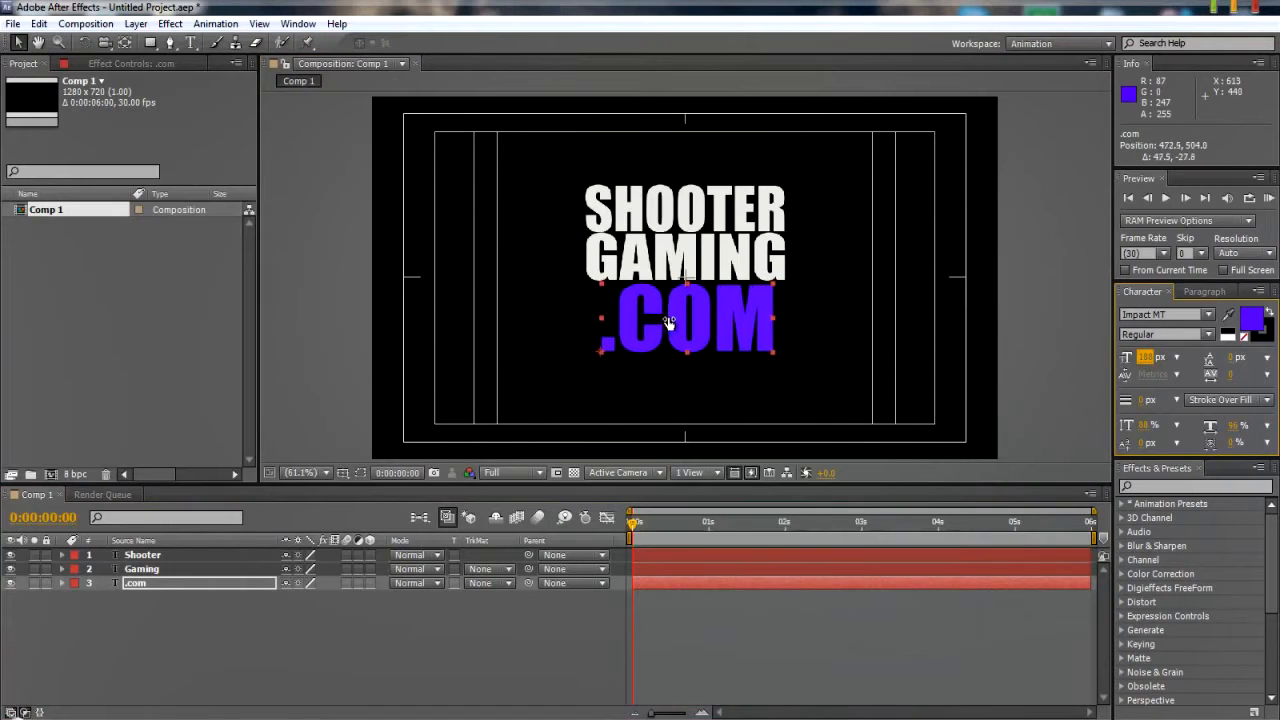
left_click_drag(700, 320, 684, 320)
type("www.shootergaming.com")
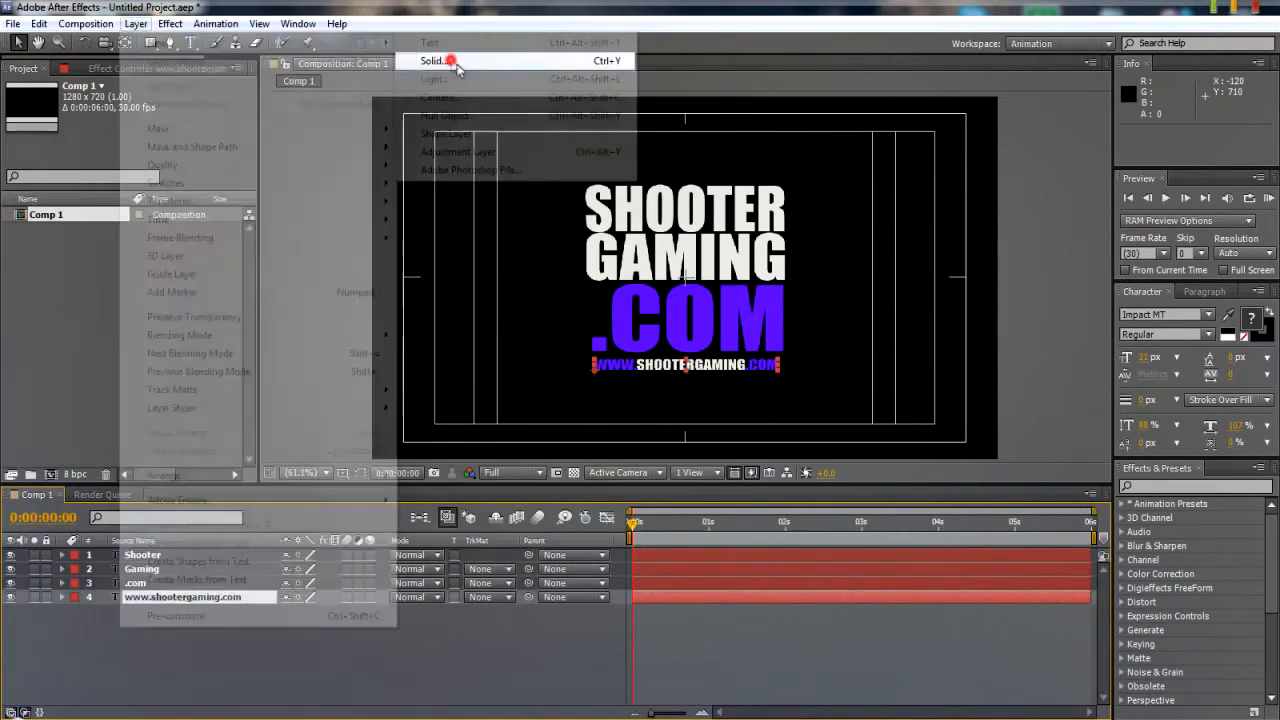
Add a white solid with a Ramp effect and set its pale start and end colours.
left_click(432, 60)
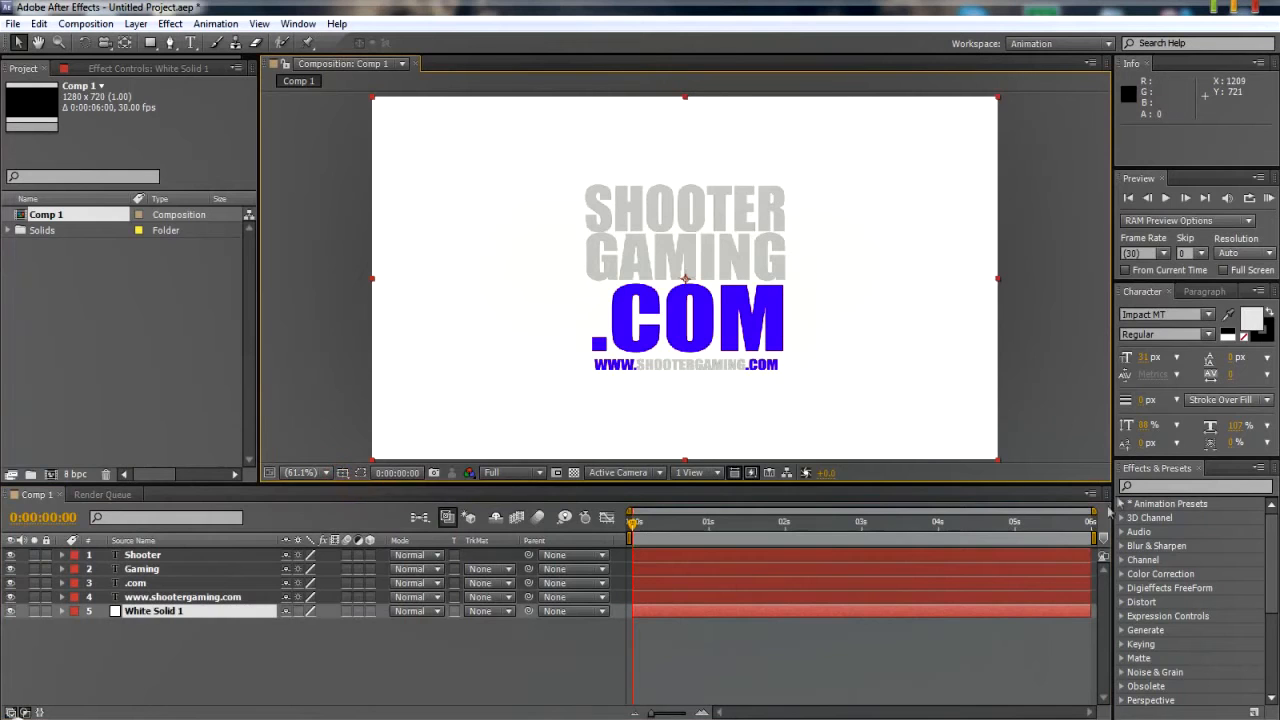
type("ramp")
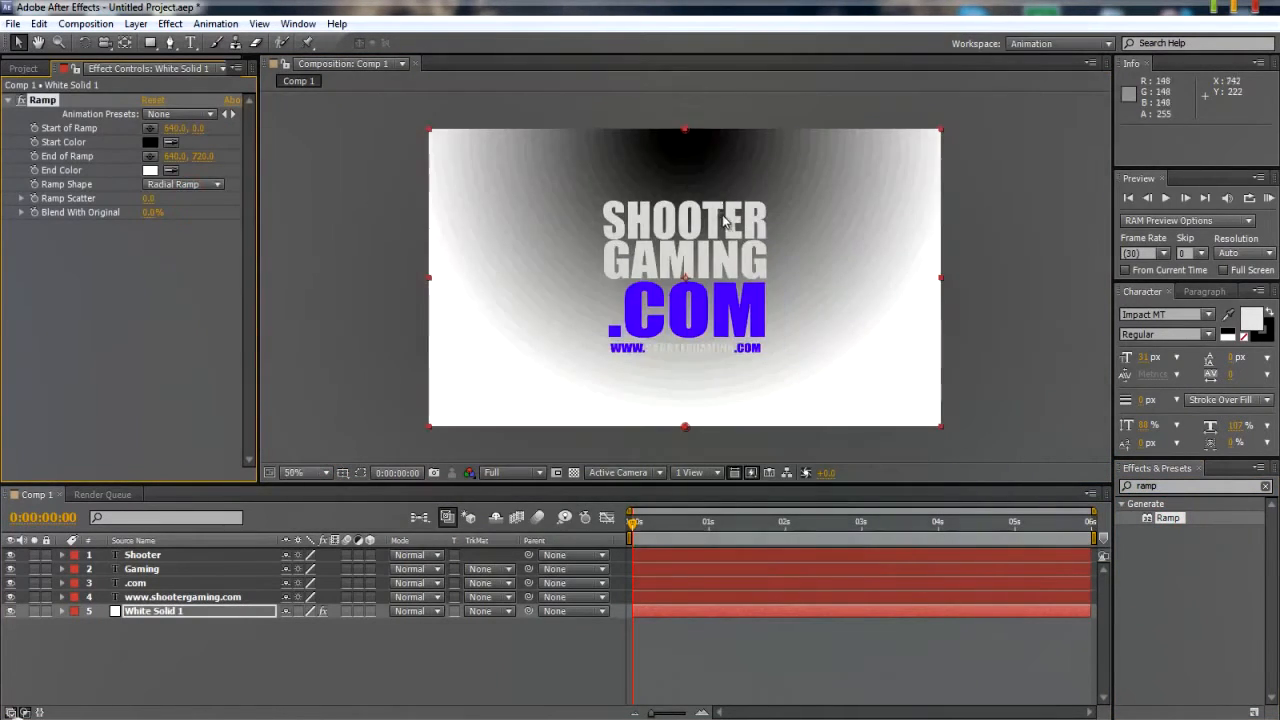
left_click(150, 142)
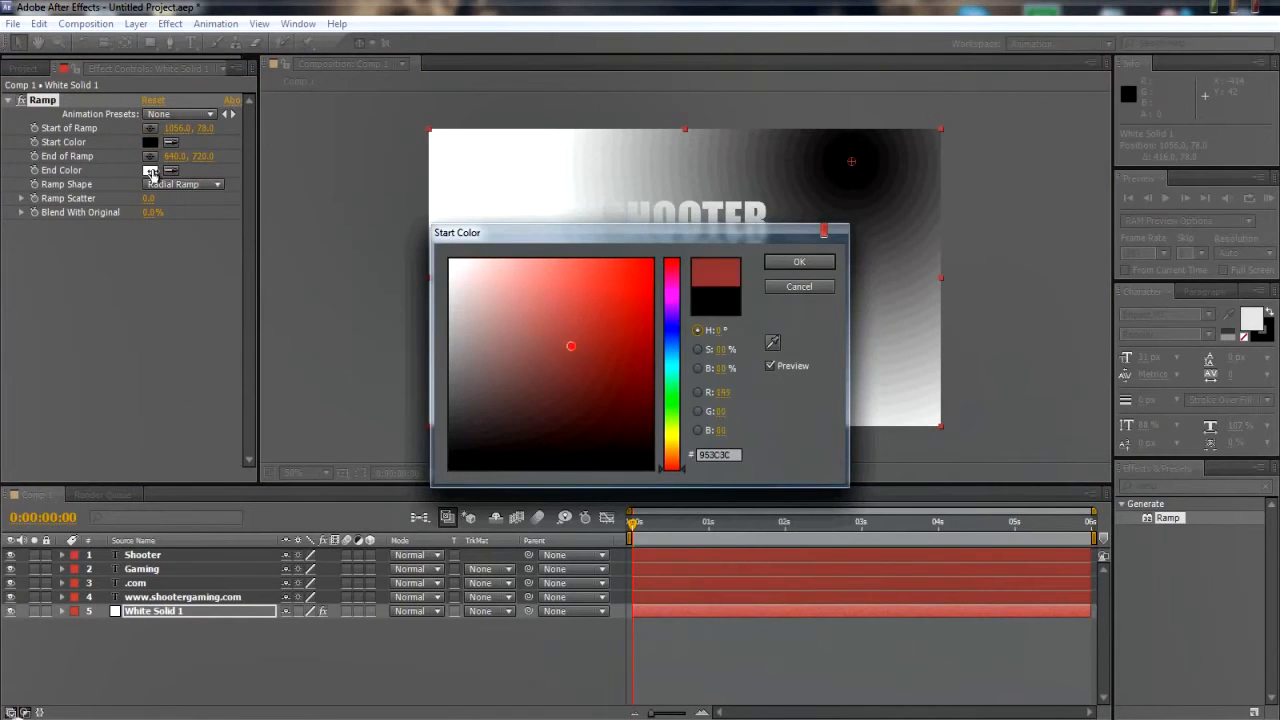
left_click(800, 260)
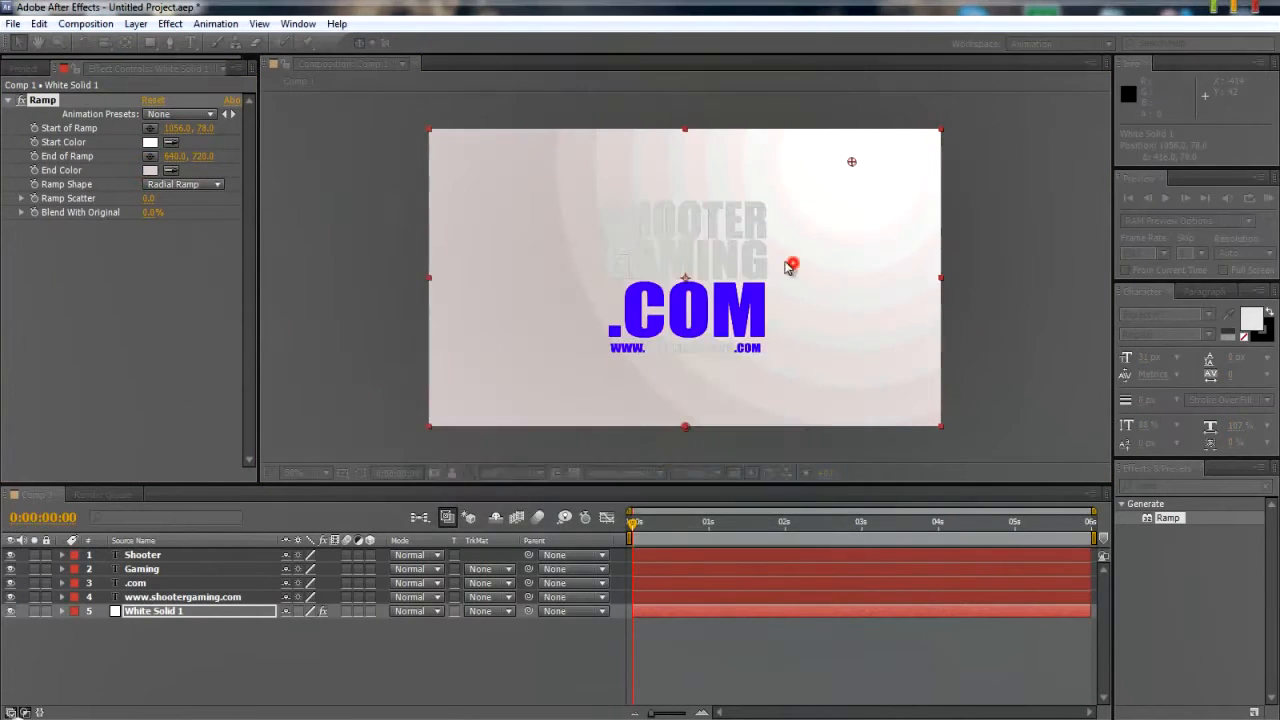
left_click(150, 170)
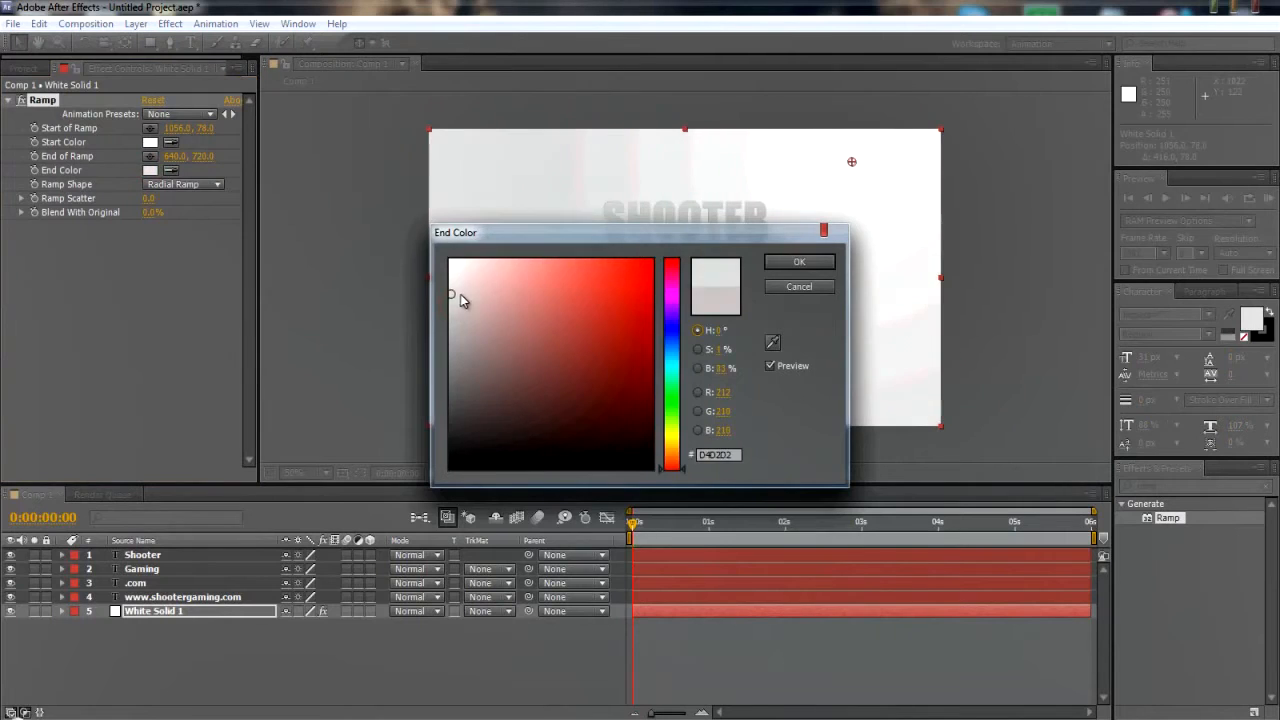
left_click(800, 260)
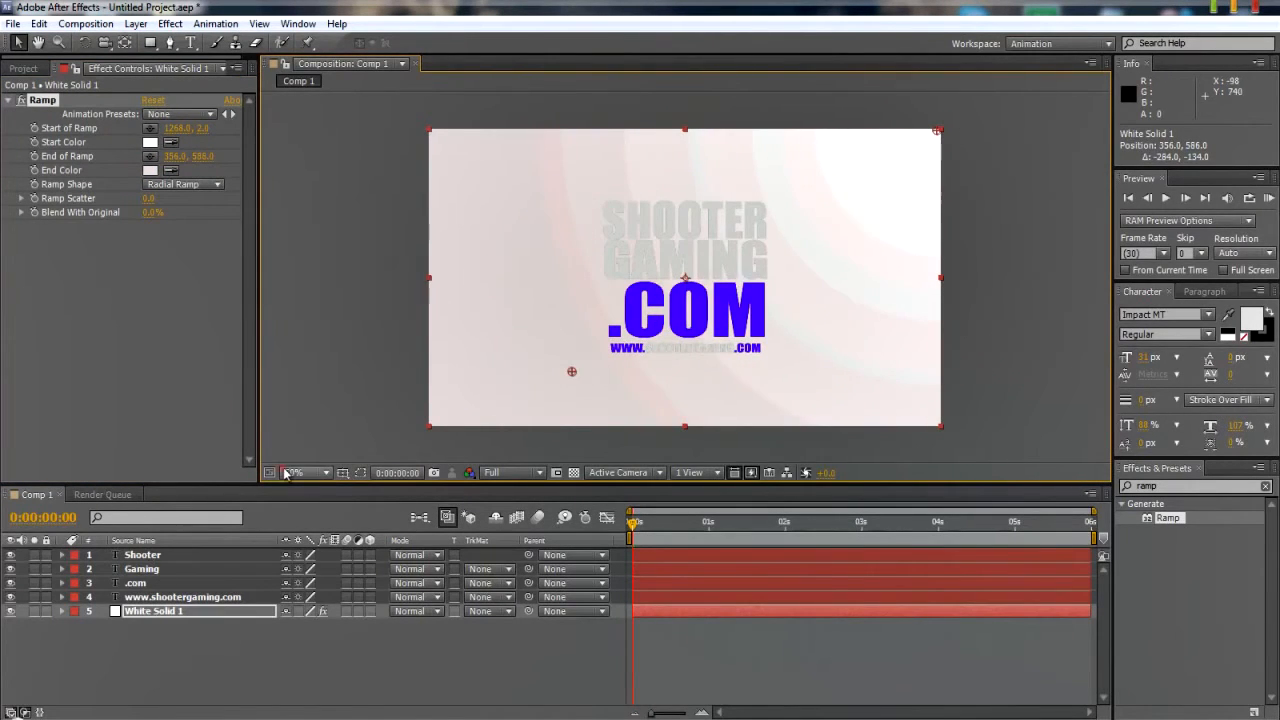
Move the radial gradient's end point toward the lower left and begin a second solid.
left_click(304, 472)
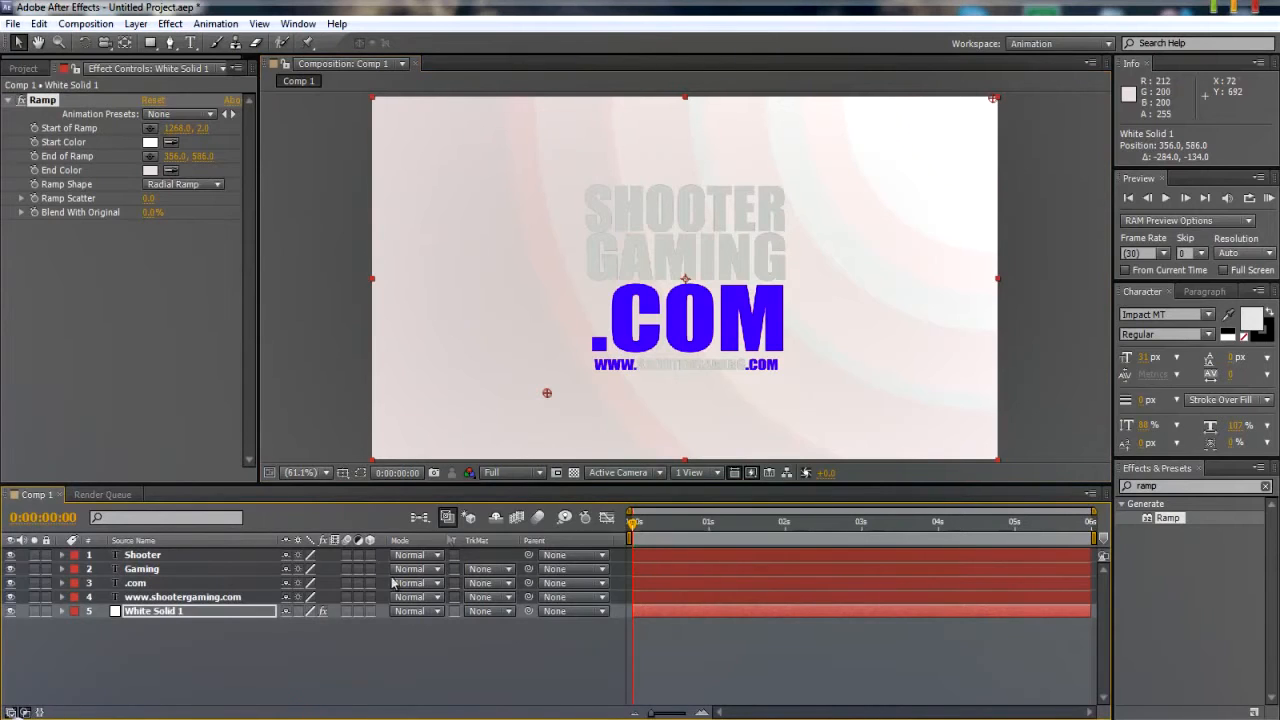
left_click_drag(548, 392, 420, 428)
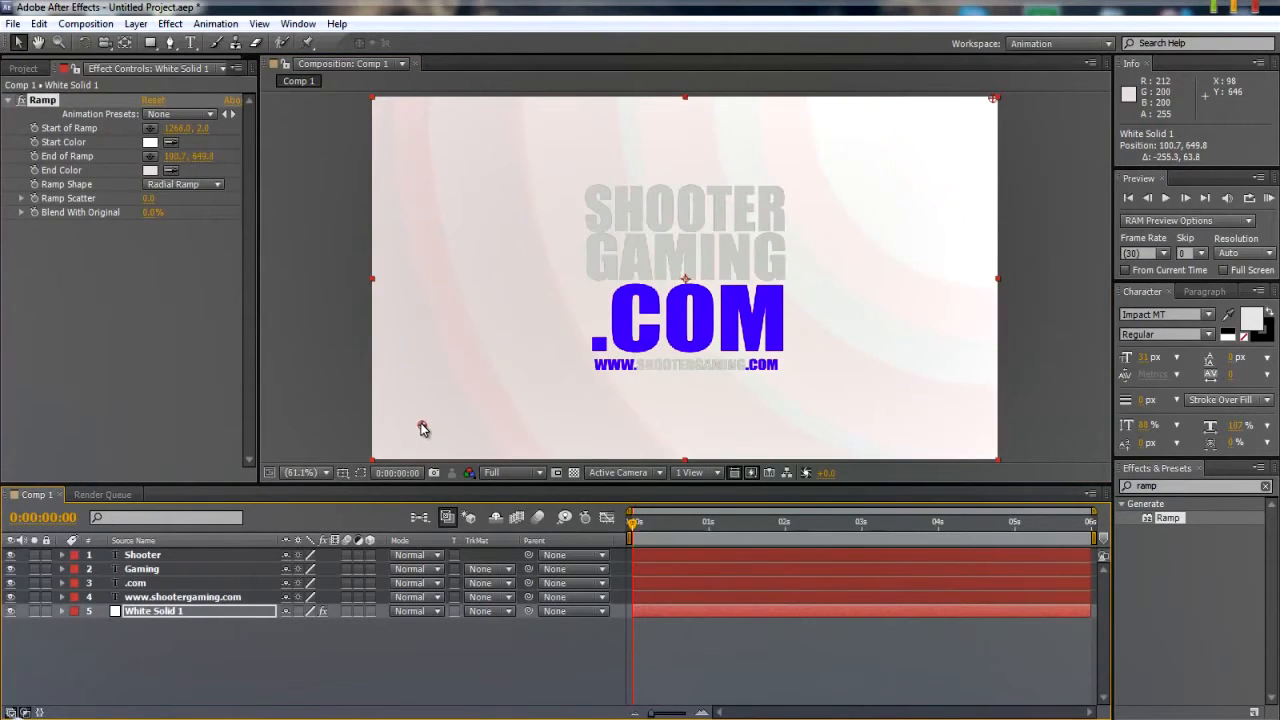
left_click(184, 596)
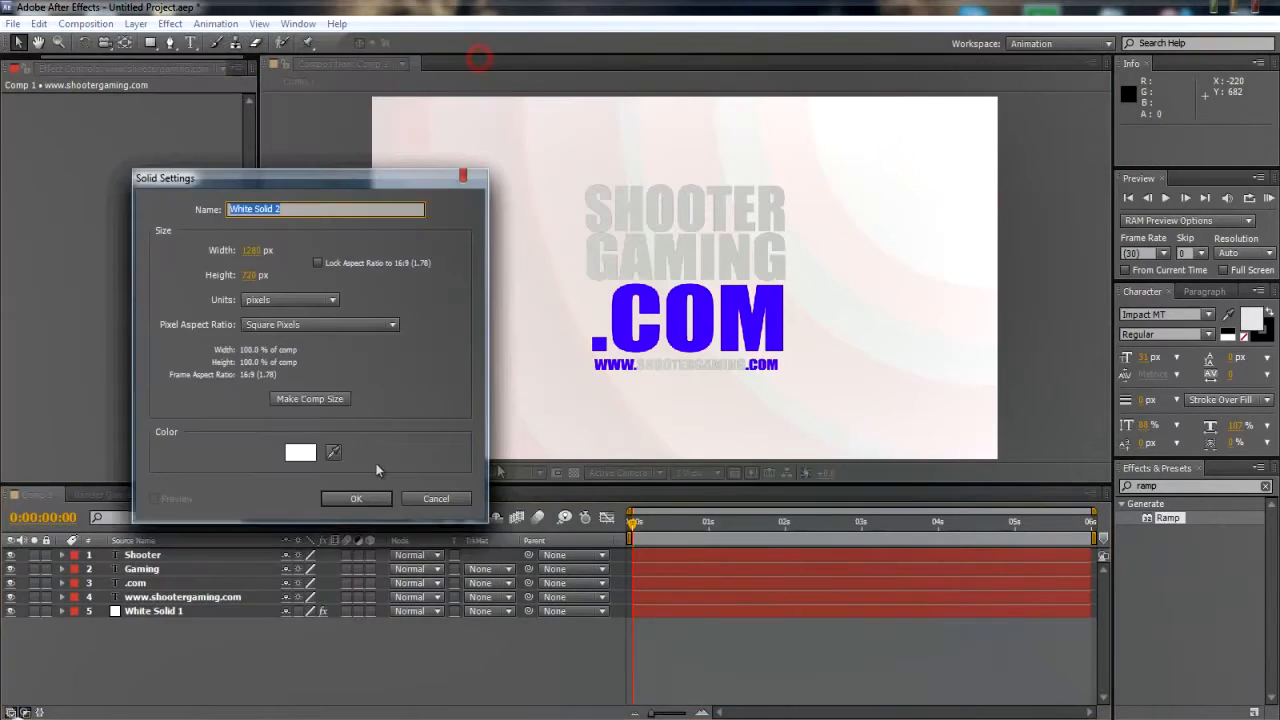
Confirm White Solid 2, mask a thin strip under the www line and stroke Mask 1.
left_click(356, 498)
type("stroke")
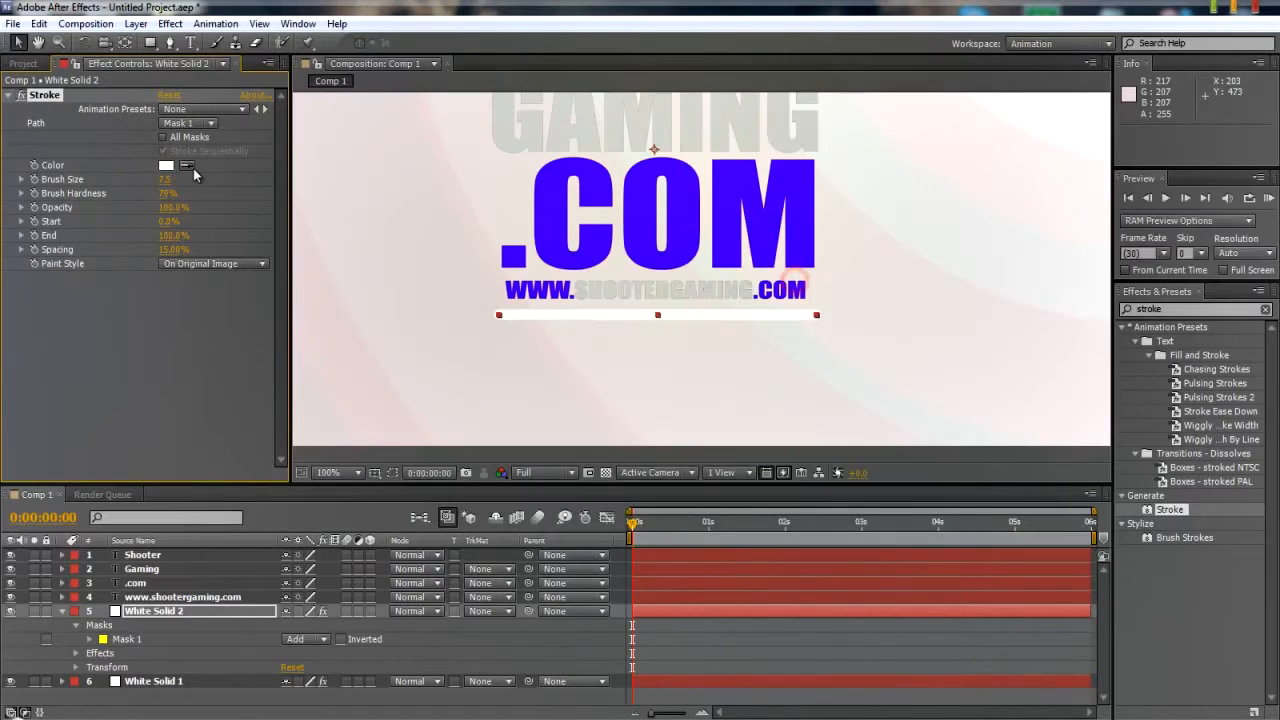
Colour the underline stroke blue and adjust its brush size beneath the www line.
left_click(168, 164)
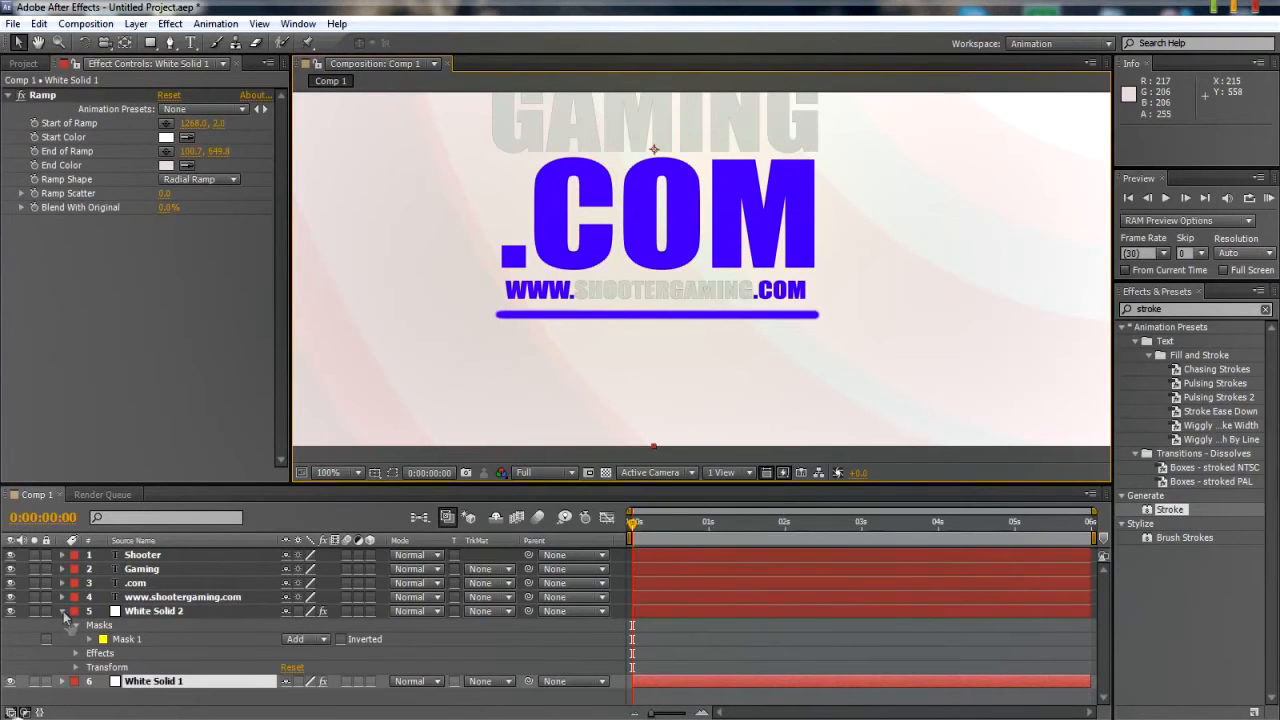
left_click(152, 610)
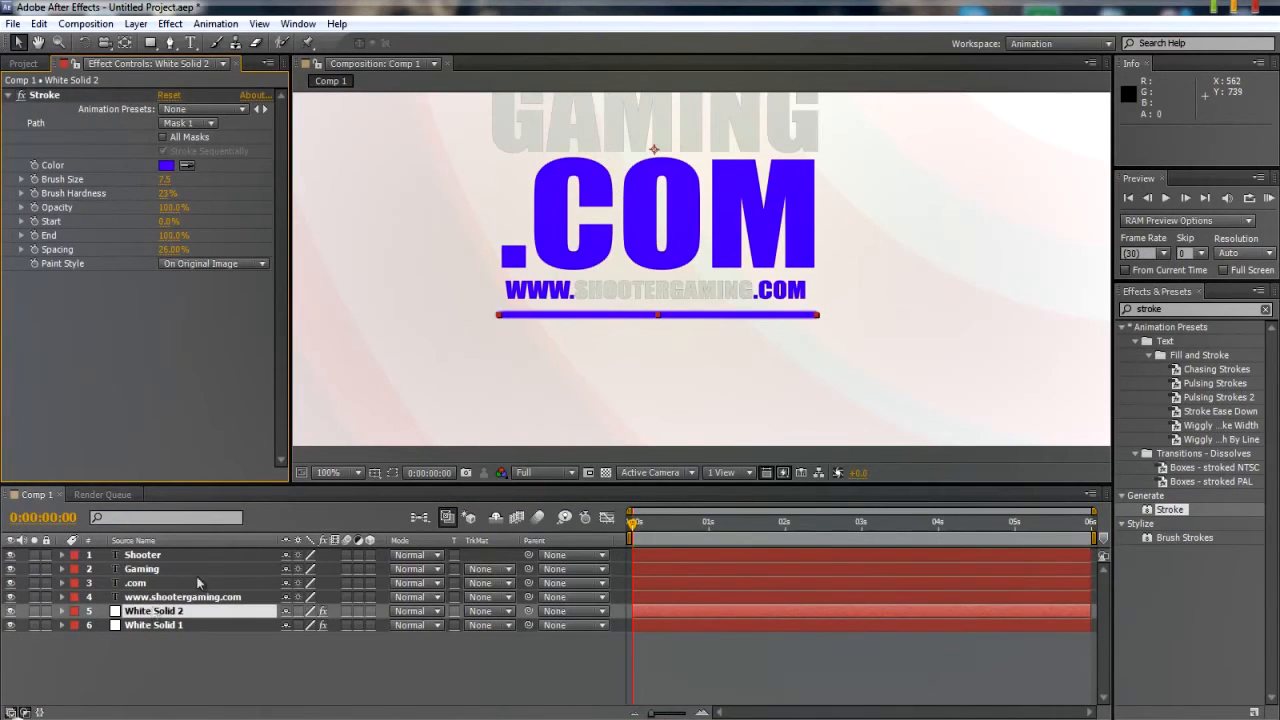
left_click(136, 584)
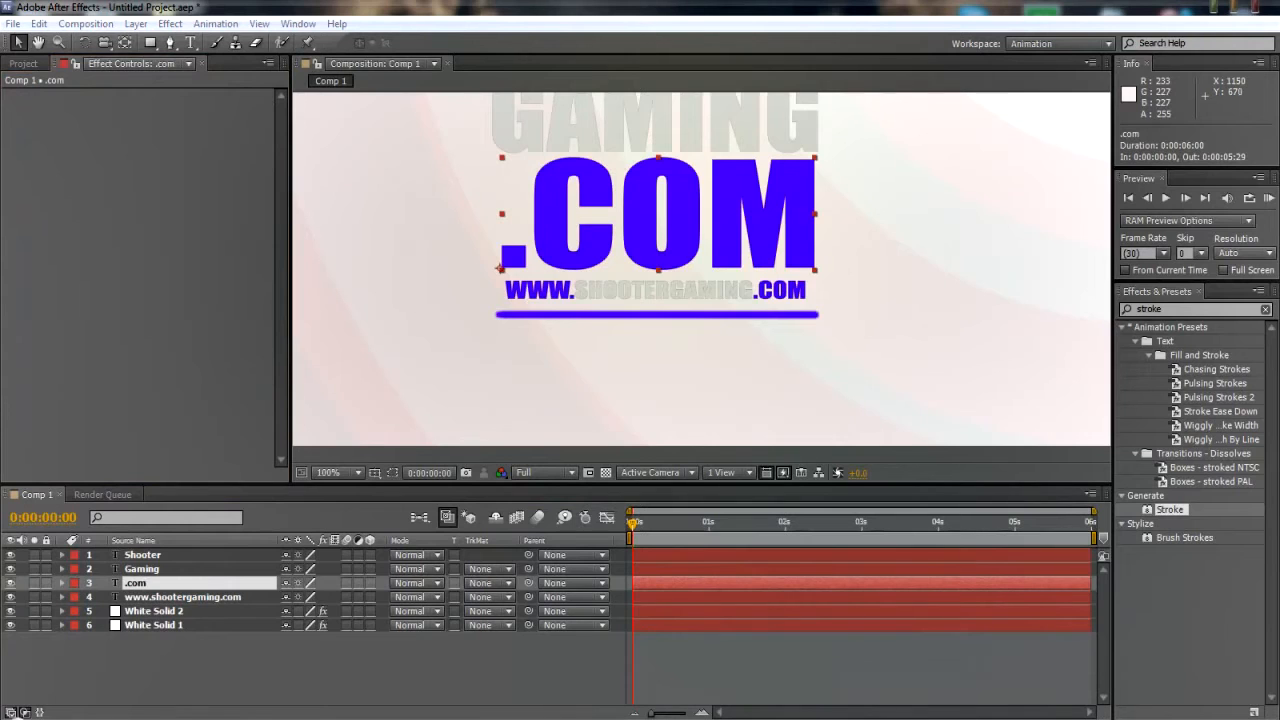
left_click(182, 596)
type("twitch")
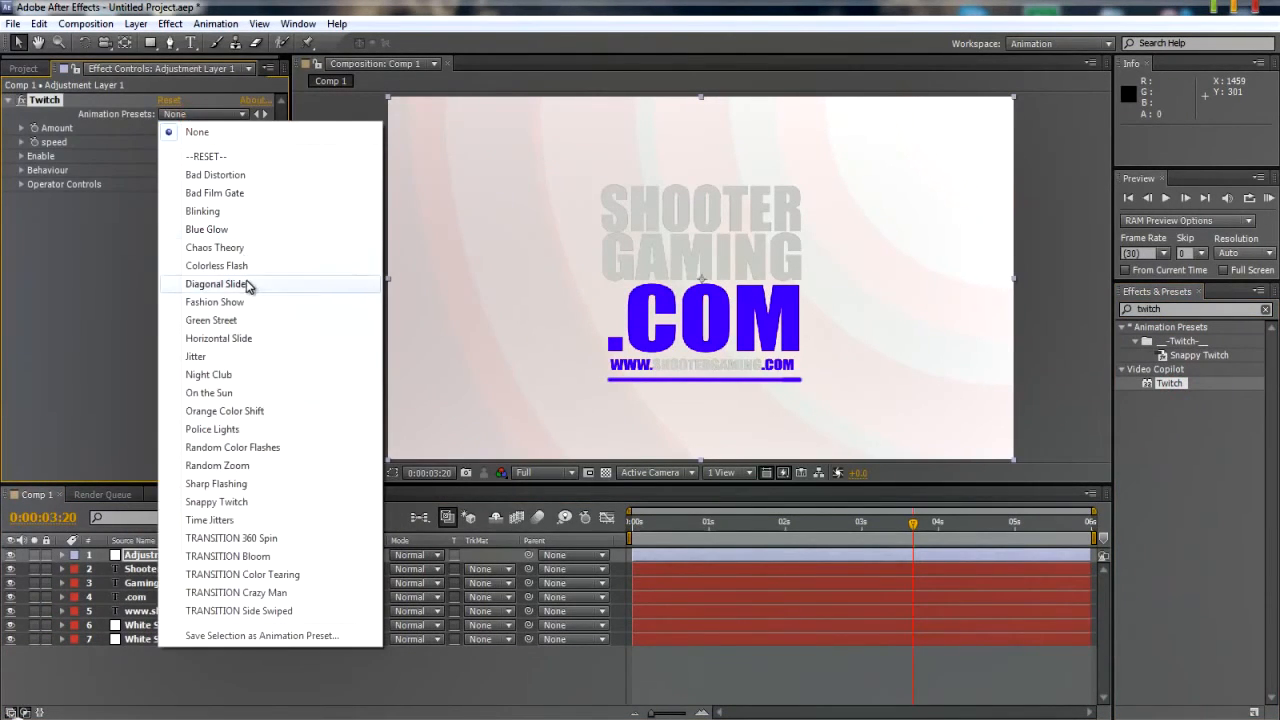
Apply Twitch's Chaos Theory preset and trim the adjustment layer to the final seconds.
left_click(196, 356)
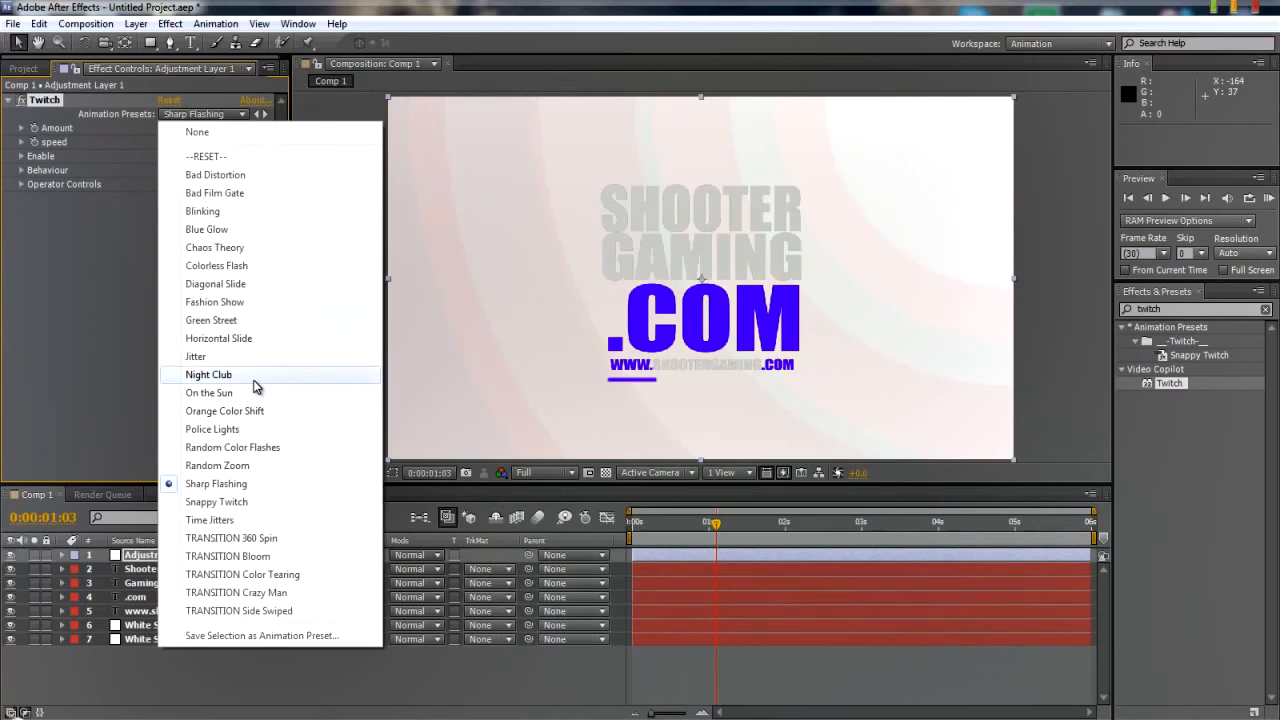
left_click(208, 374)
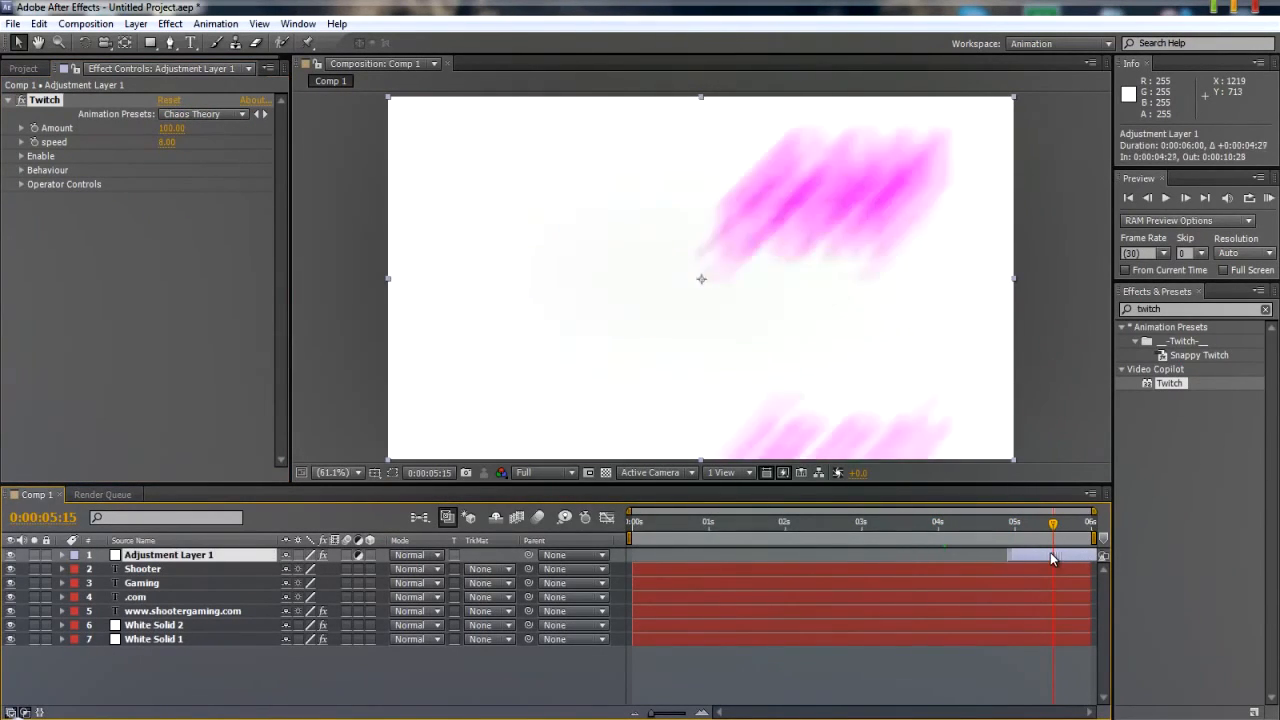
left_click_drag(1052, 520, 1076, 520)
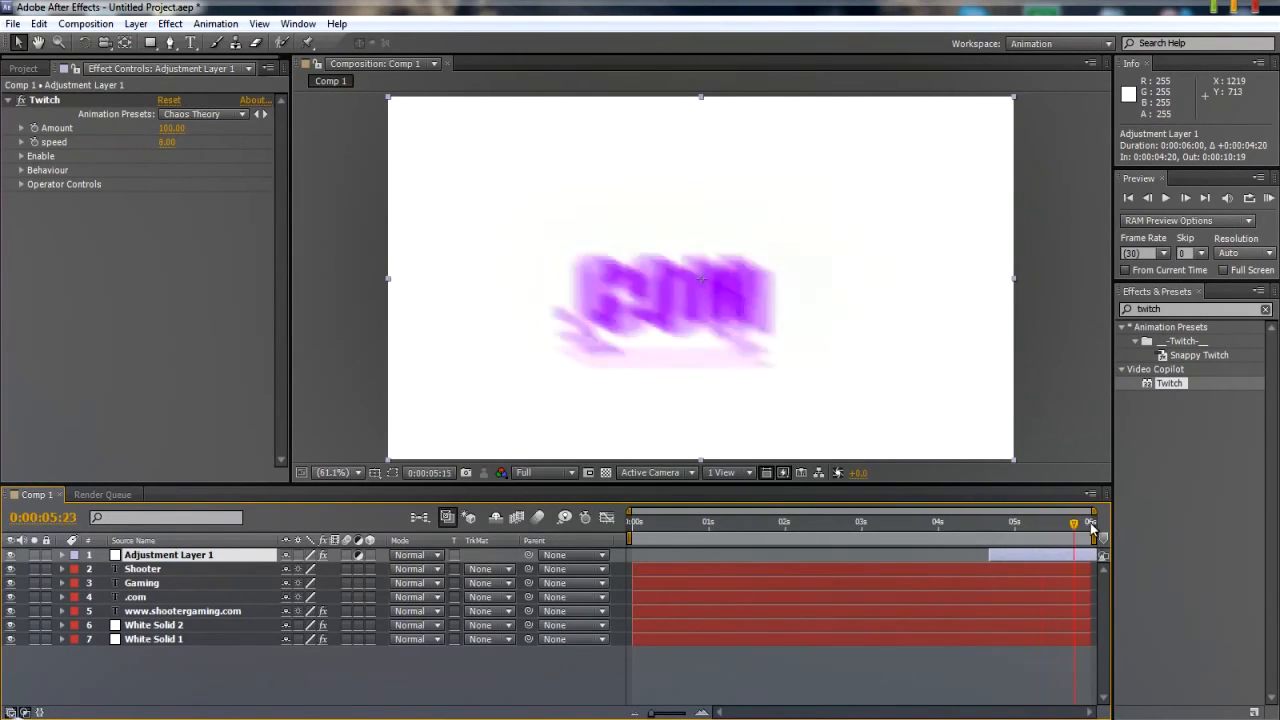